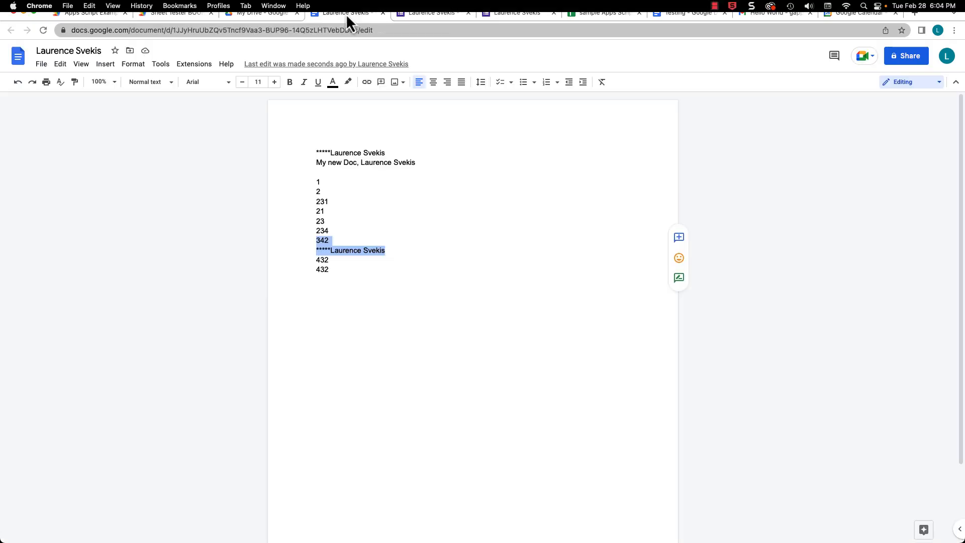
- Switch from the Google Doc to the empty Apps Script Examples StandAlone project
click(86, 12)
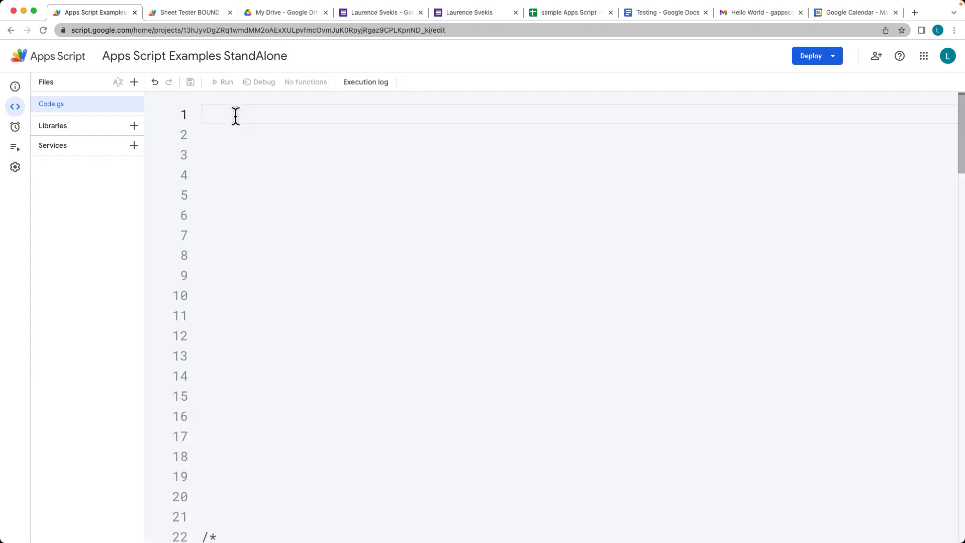
- Write function createmyDoc() starting with const doc = DocumentApp.create('La...')
text(function)
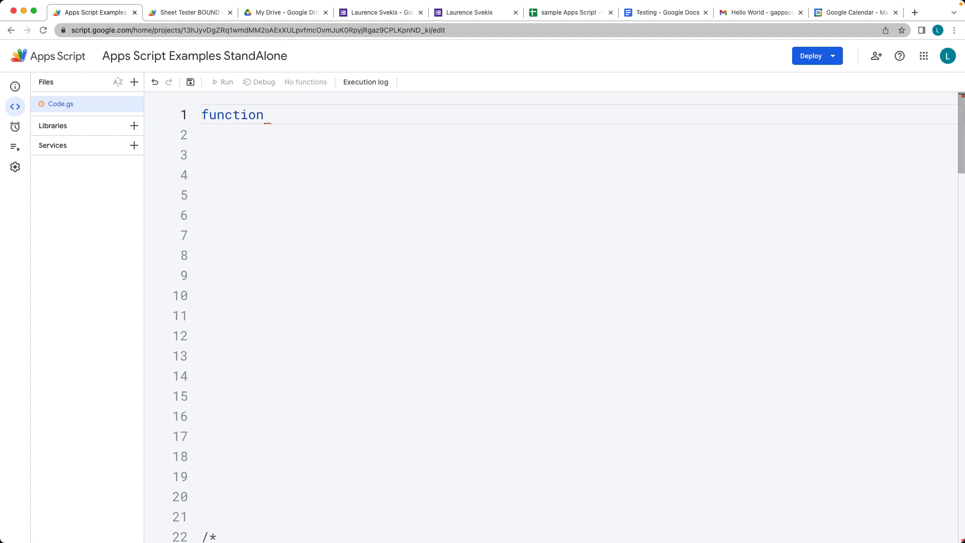
text(create)
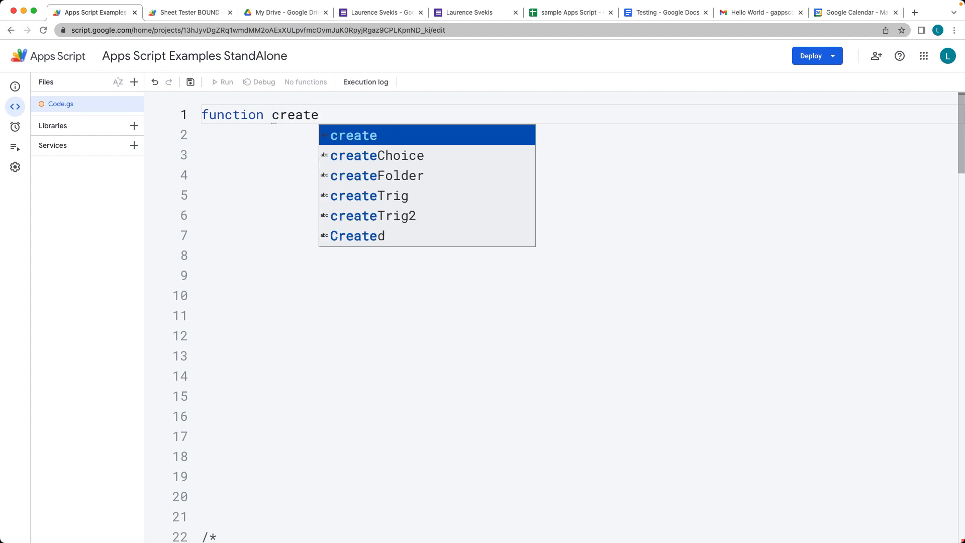
text(myDoc(){)
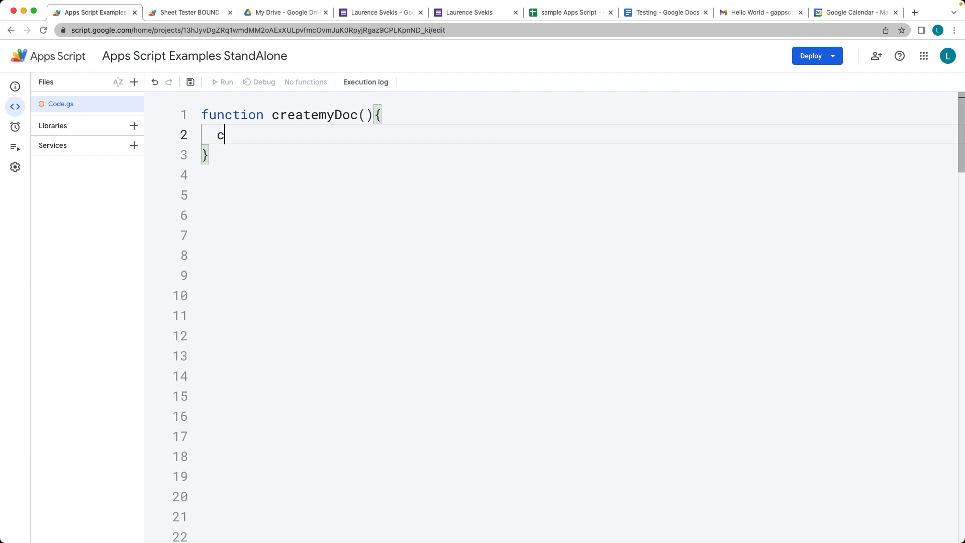
text(onst doc)
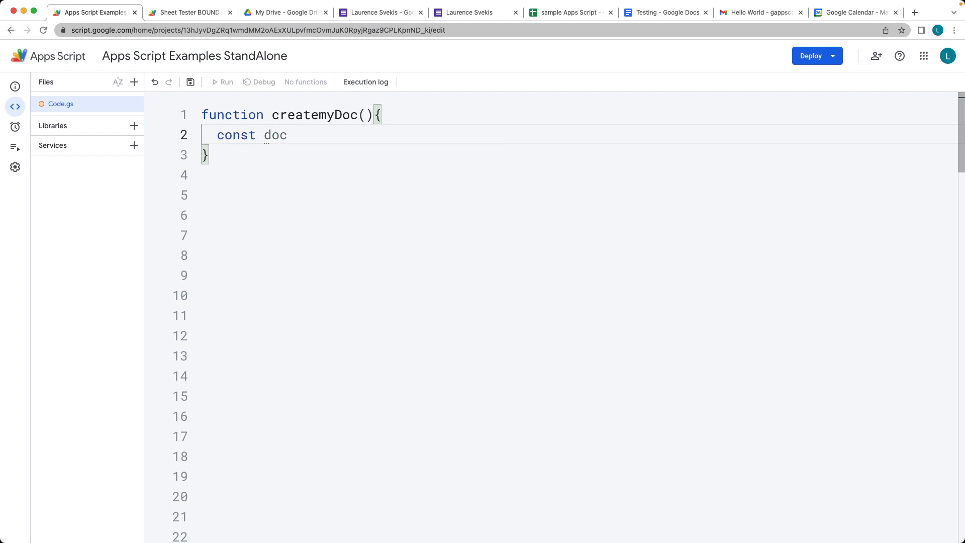
text(= D)
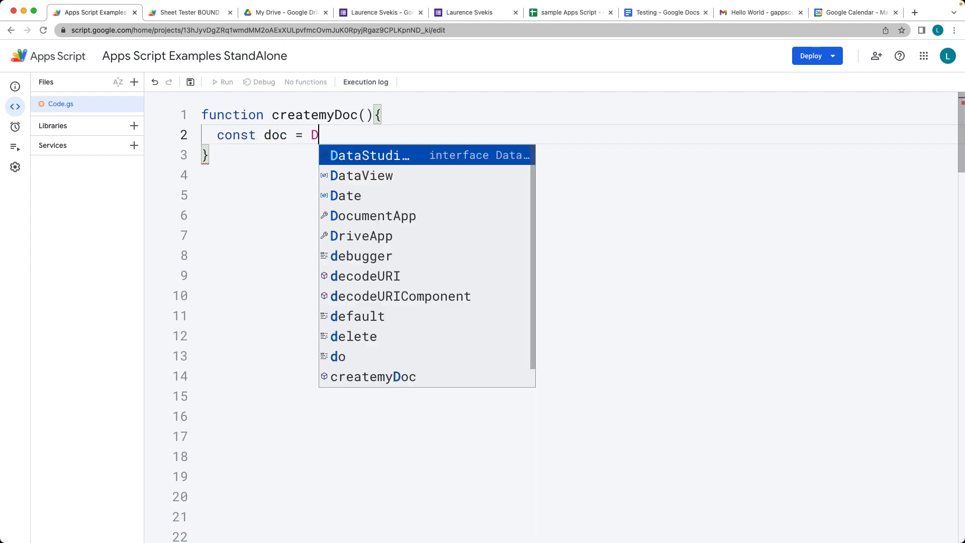
text(ocumentApp)
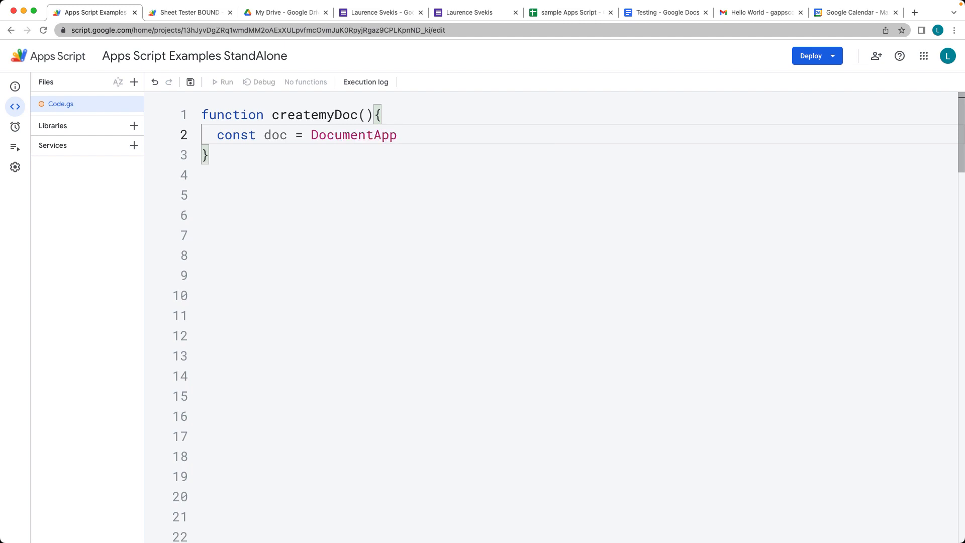
text(.cre)
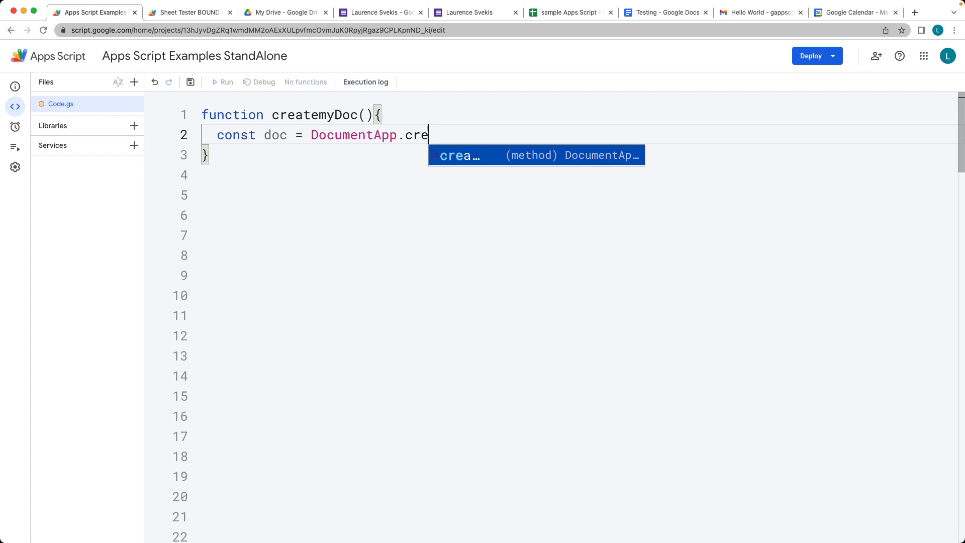
text(ate)
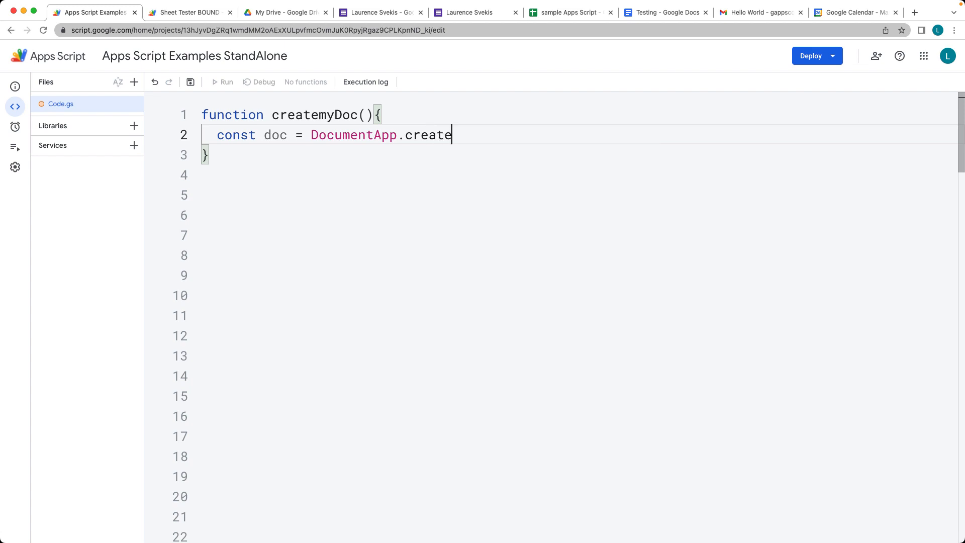
text(('La')
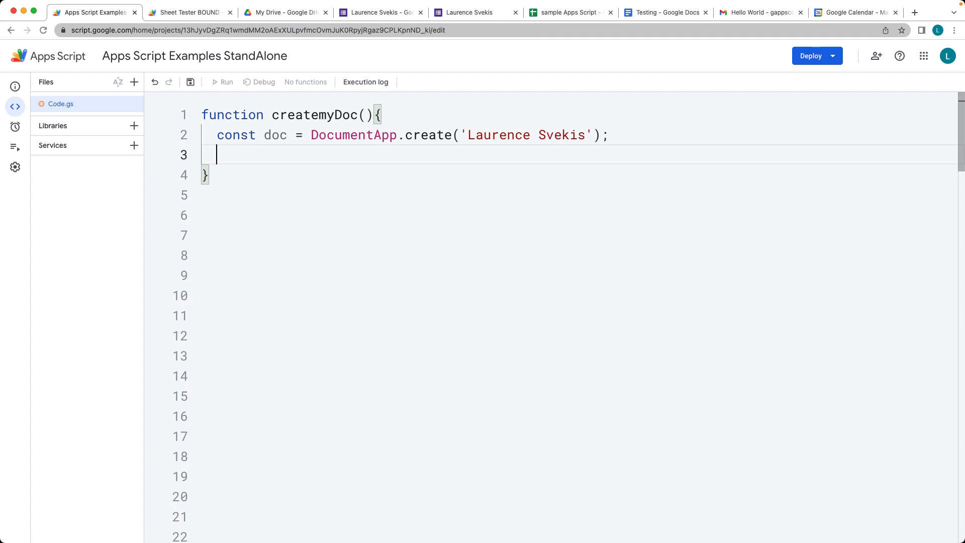
- Add const body = doc.getBody() to createmyDoc
text(const)
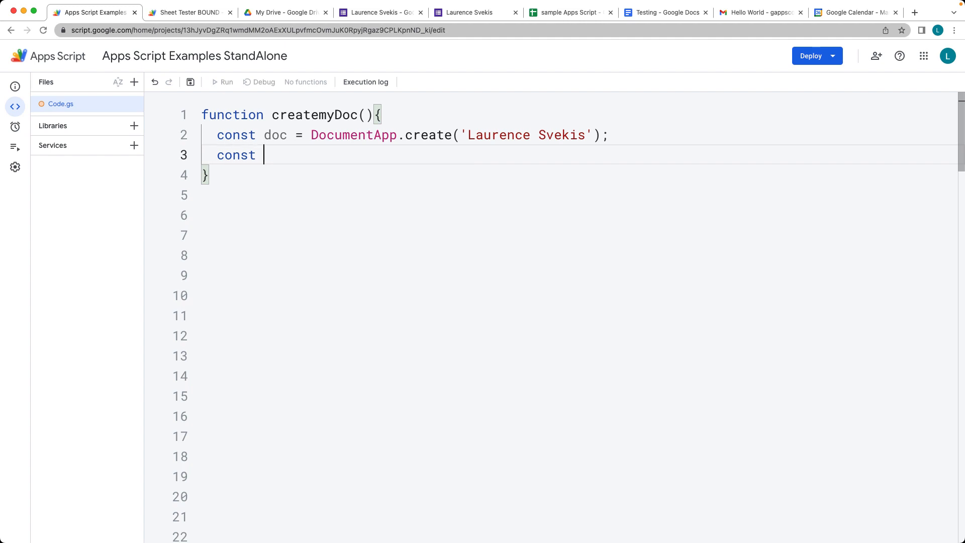
text(body =)
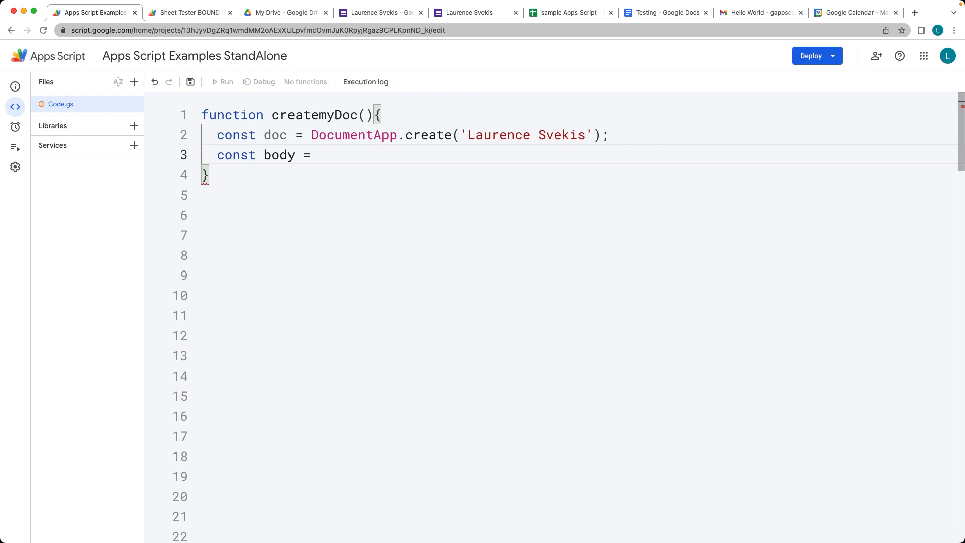
text(doc.)
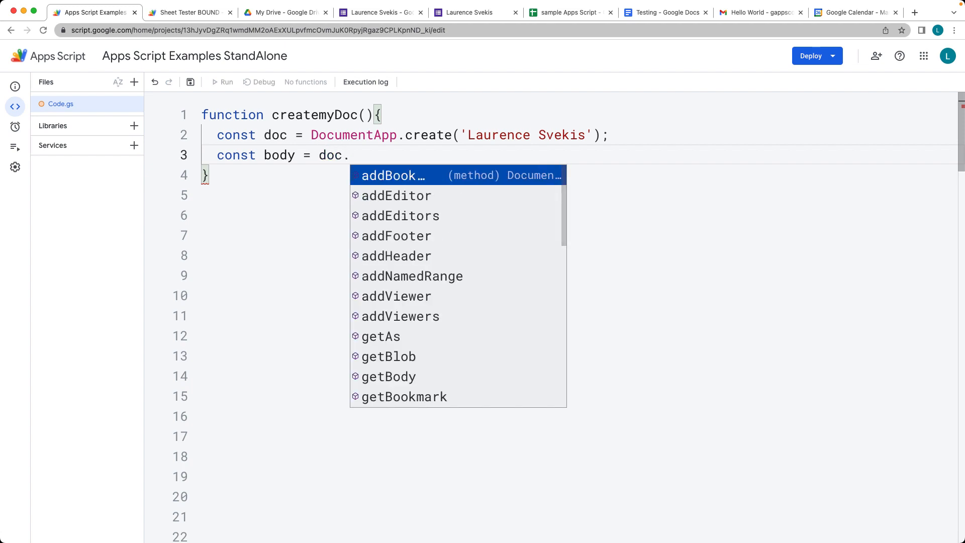
text(ge)
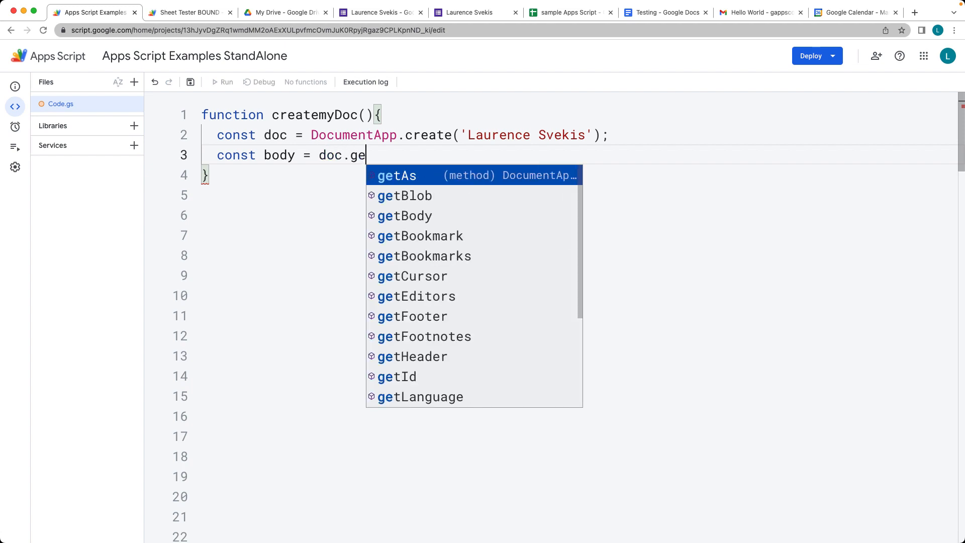
text(tBody();)
text(body.)
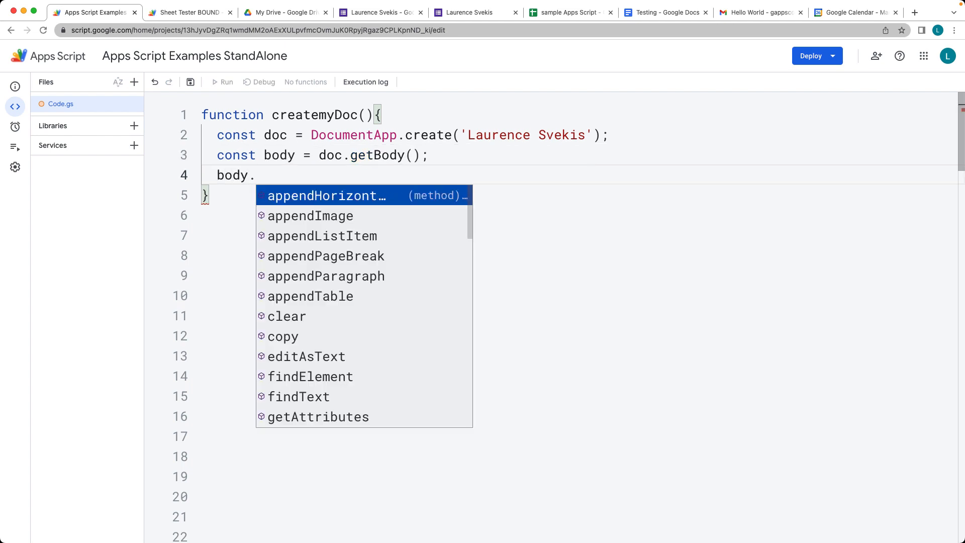
- Insert the paragraph 'My new Doc, Laurence Svekis' at body position 0
text(in)
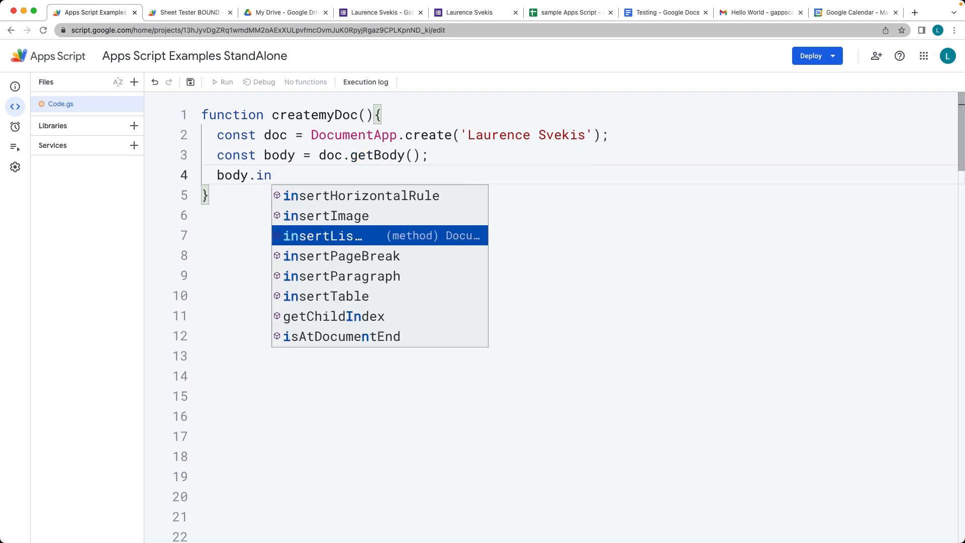
key(Down)
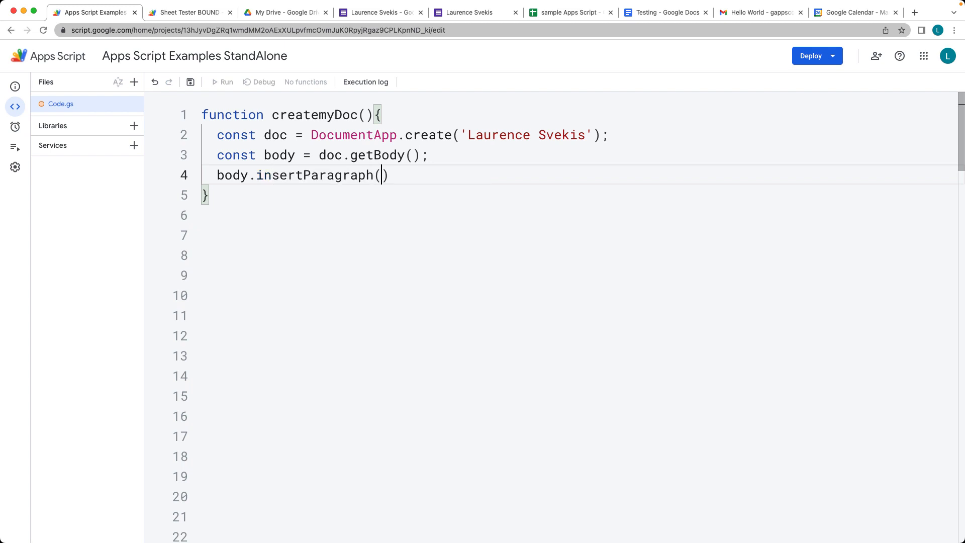
text(;)
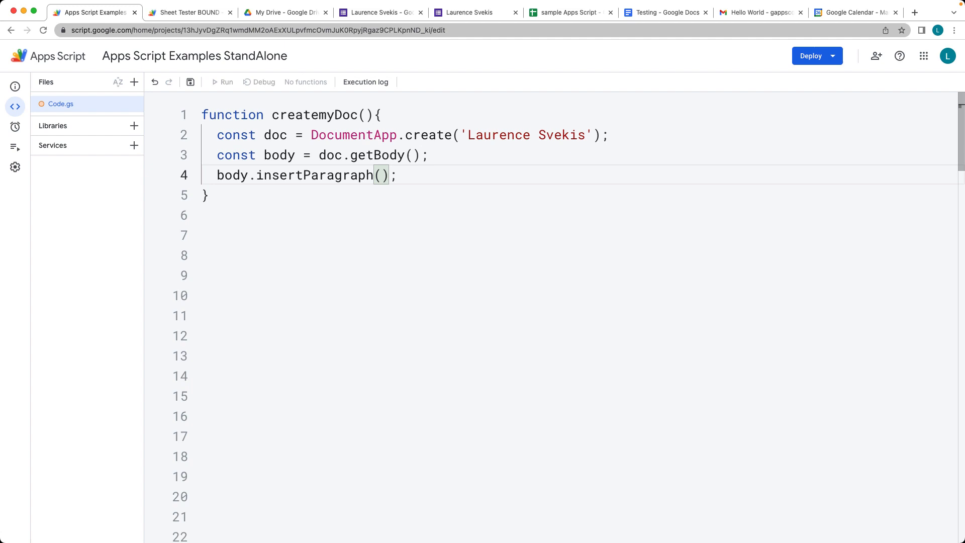
text(0,)
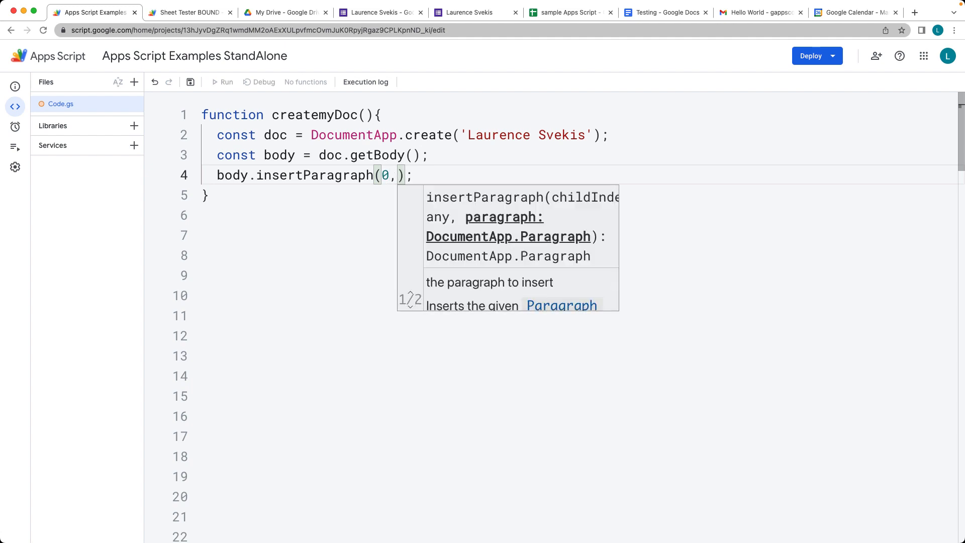
text(')
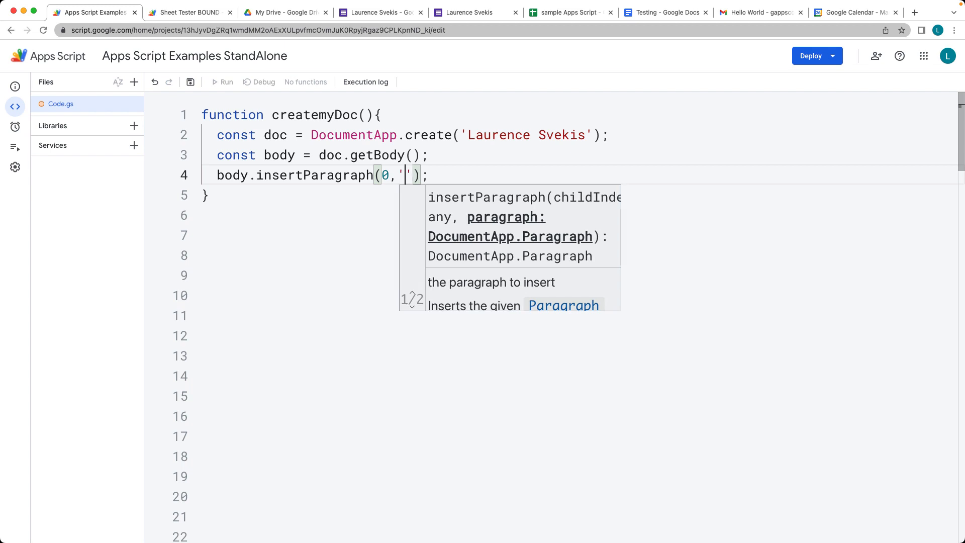
text(My new Doc, Laurence Svekis)
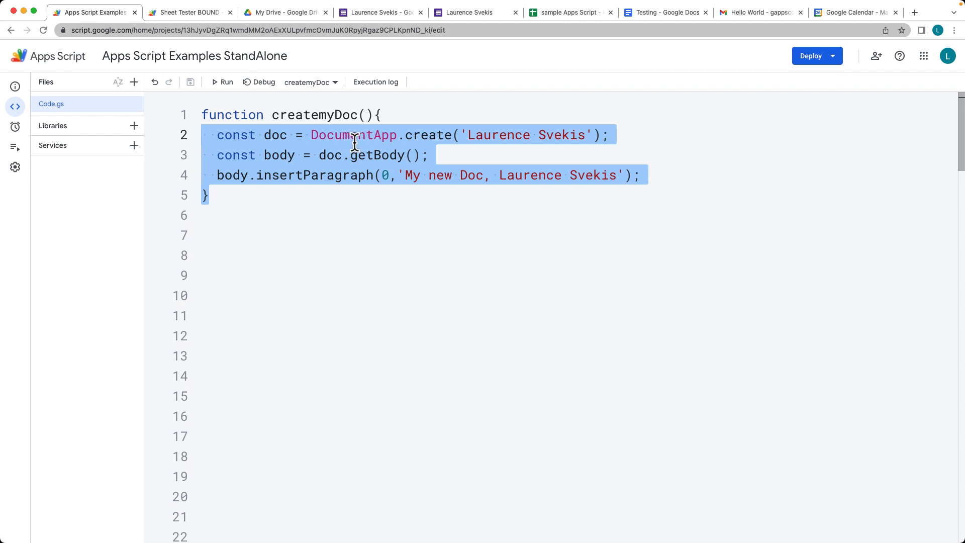
mouse_move(360, 162)
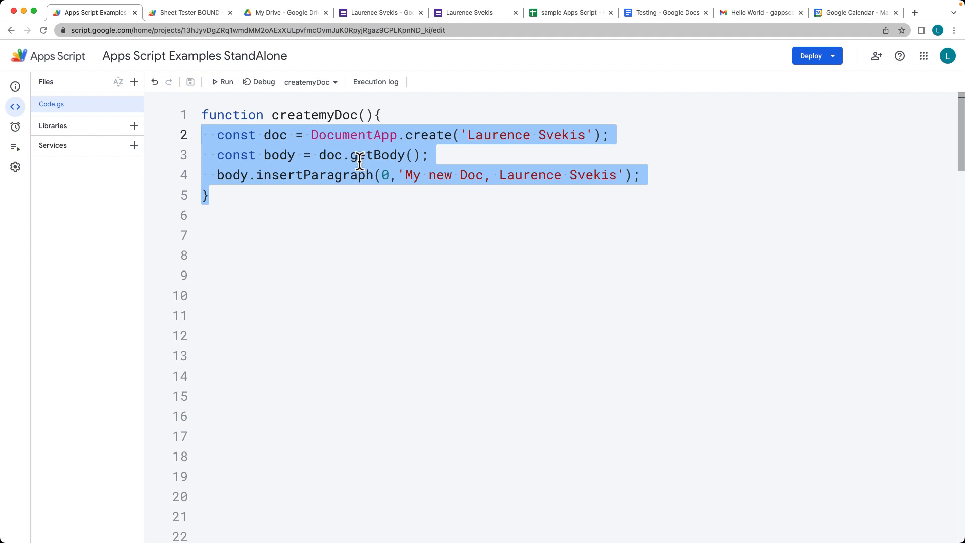
- Run createmyDoc and begin reviewing permissions with the chosen account
click(438, 154)
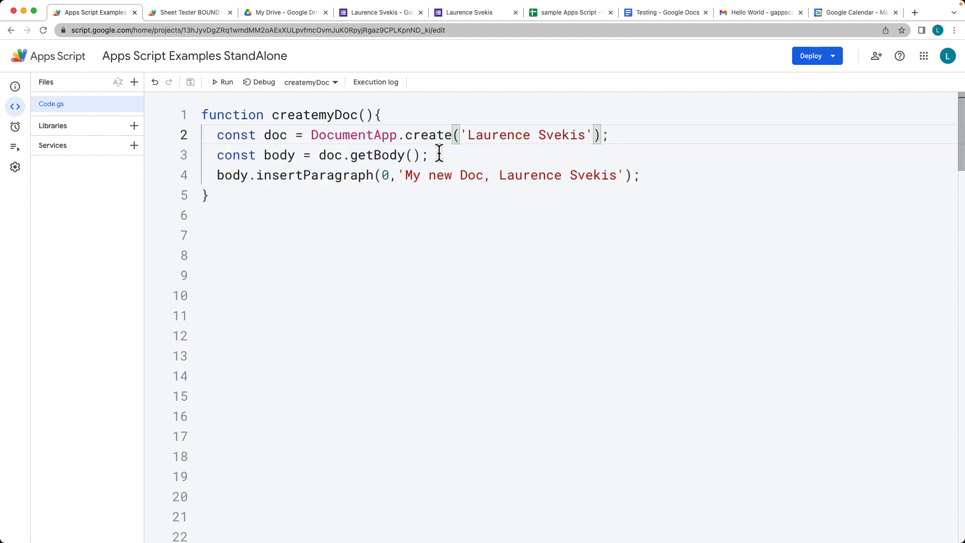
triple_click(320, 154)
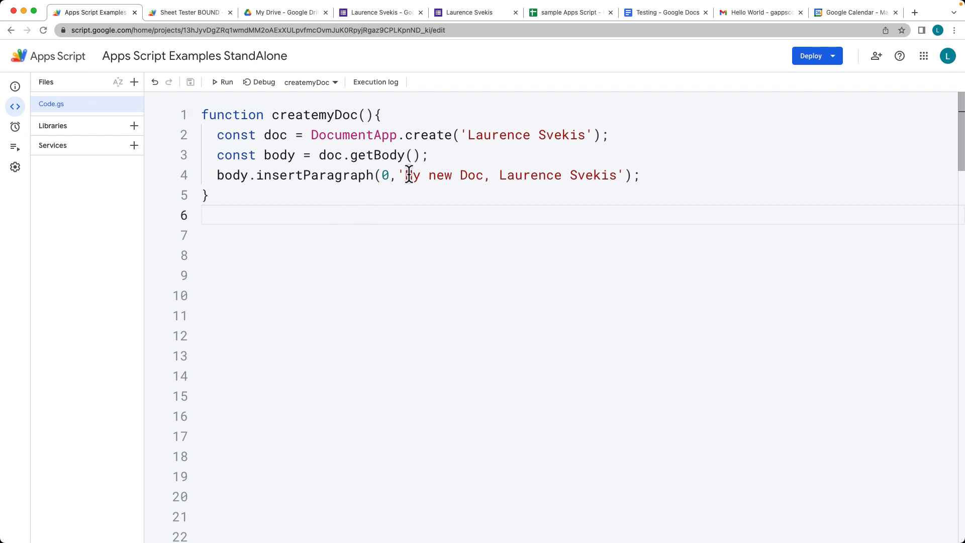
mouse_move(222, 82)
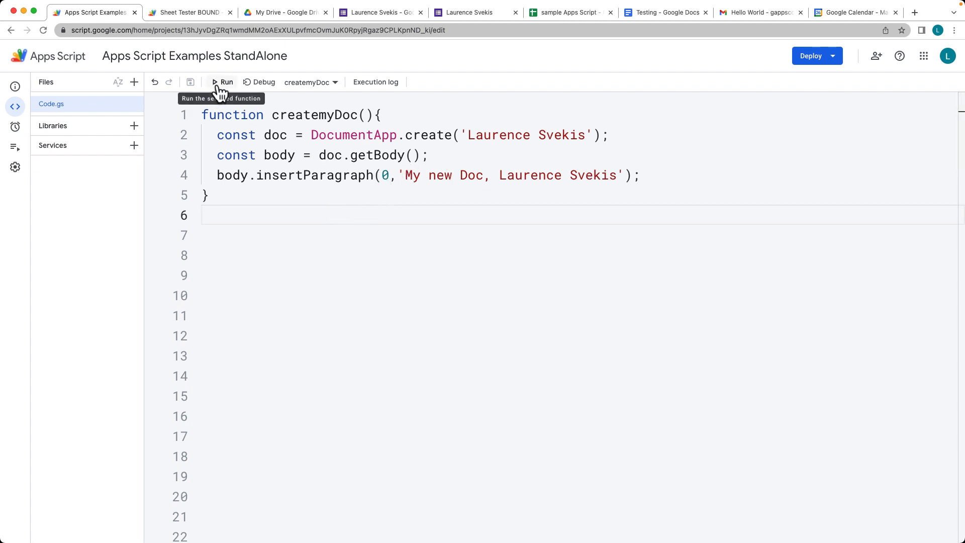
click(223, 82)
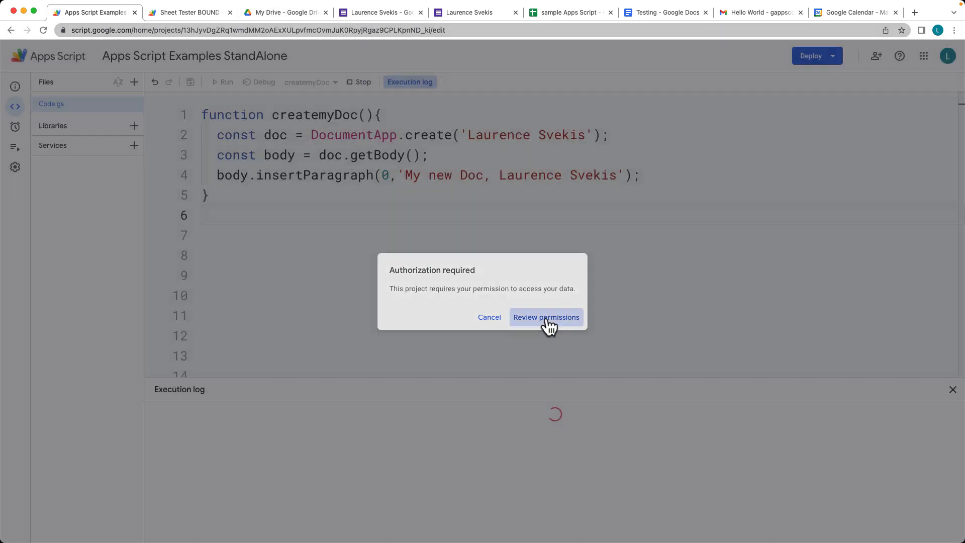
click(545, 317)
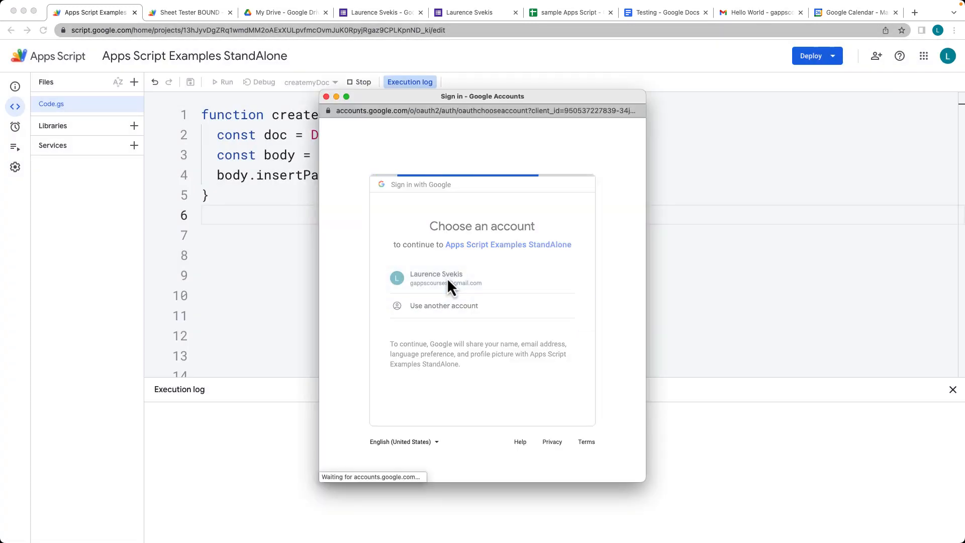
click(435, 277)
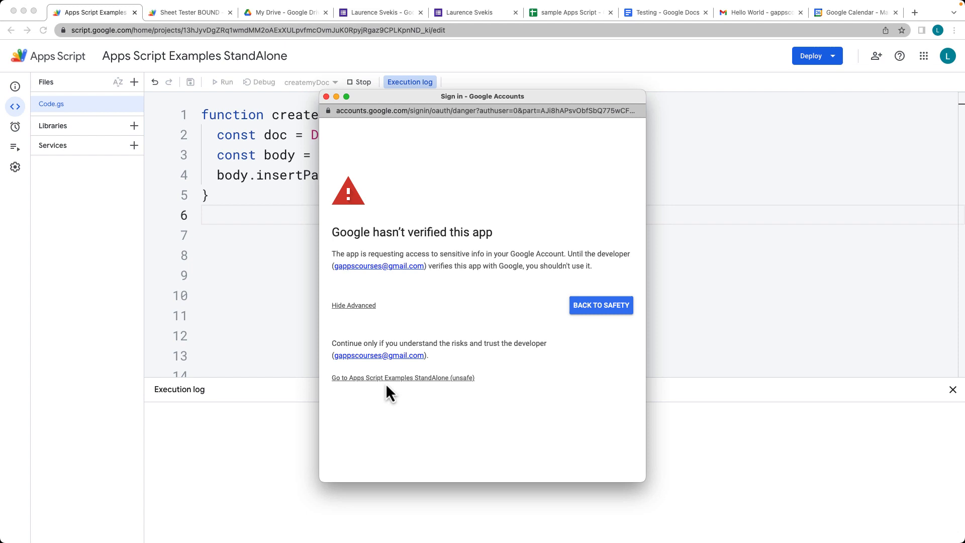
- Allow the unverified script access, then open the new document from Google Drive
click(403, 377)
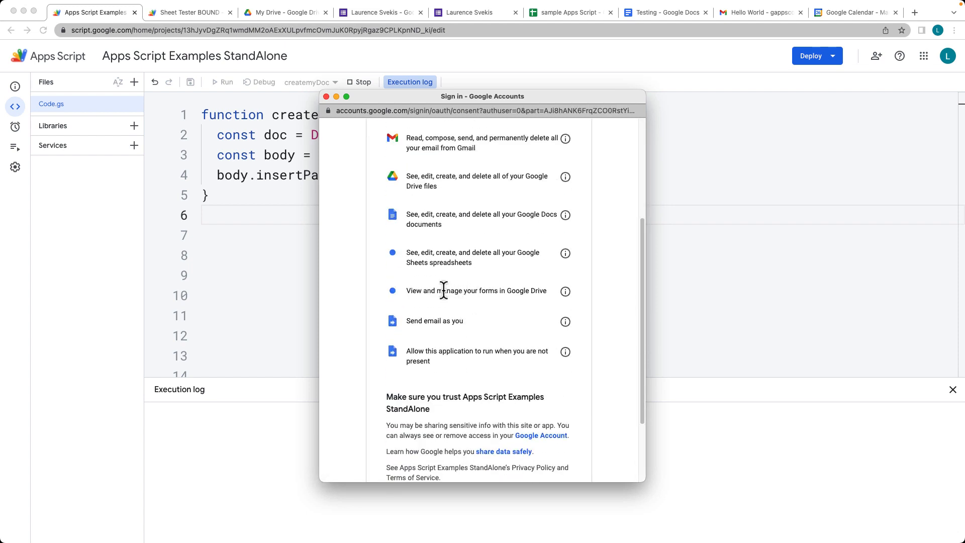
scroll(down, 3)
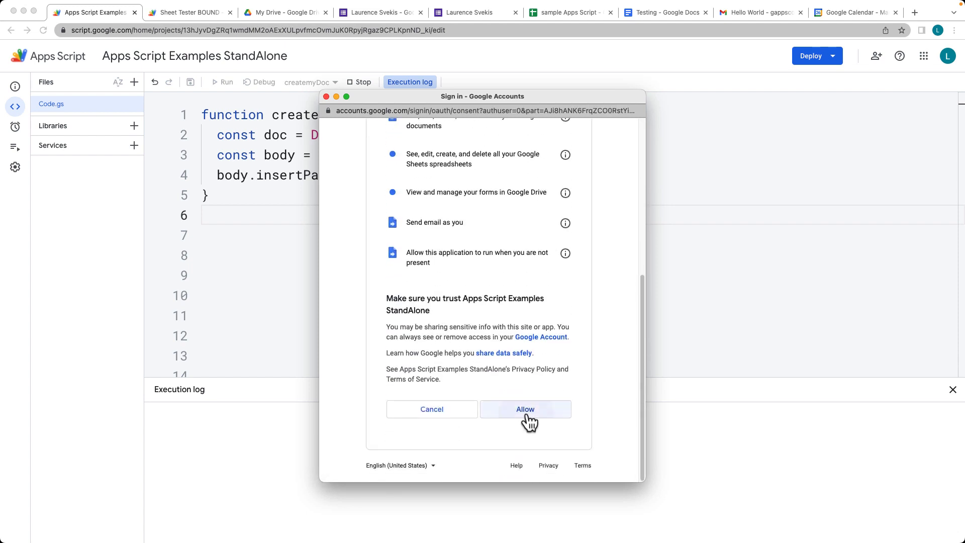
click(525, 409)
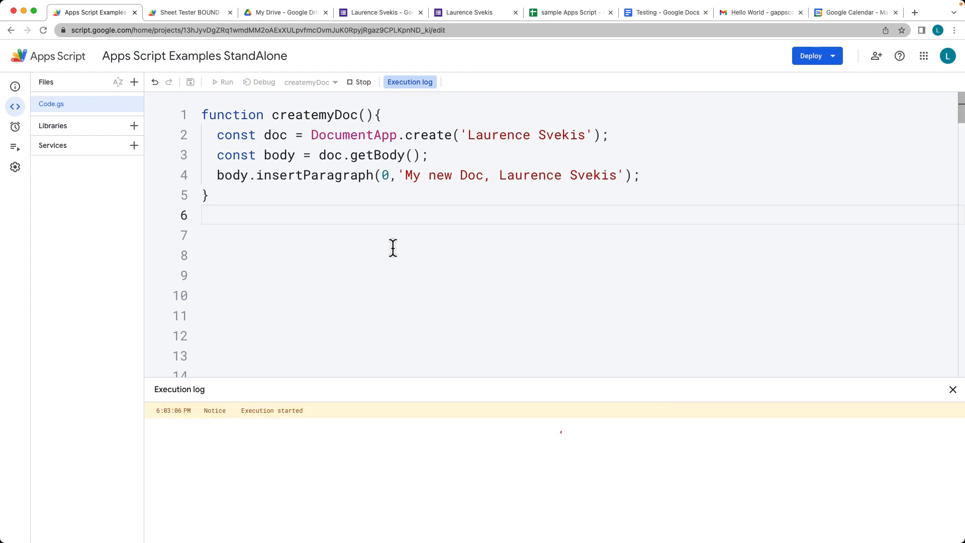
click(283, 12)
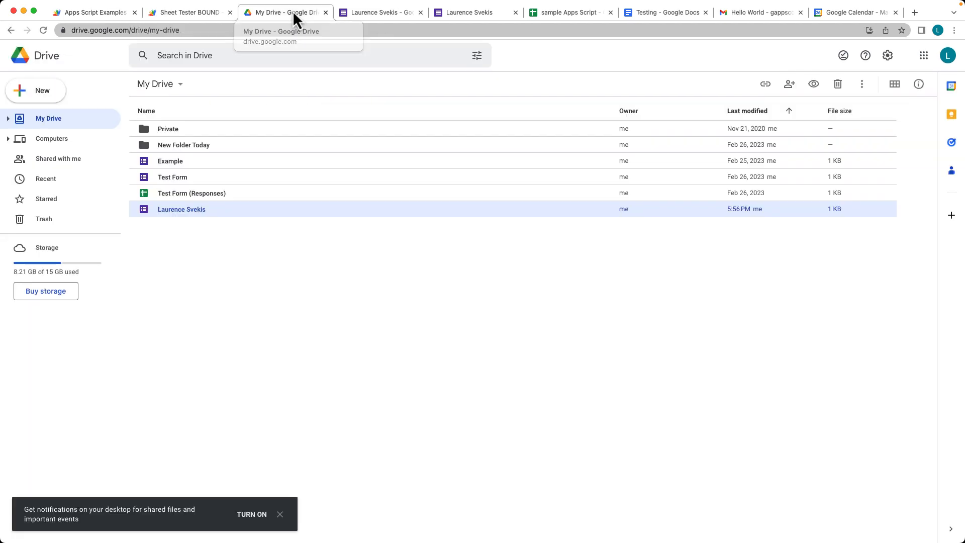
mouse_move(220, 236)
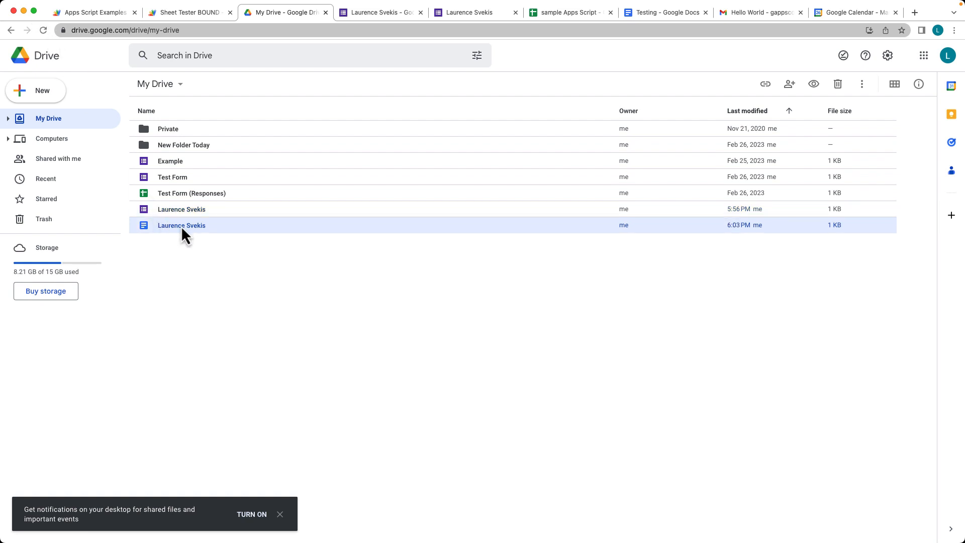
double_click(181, 224)
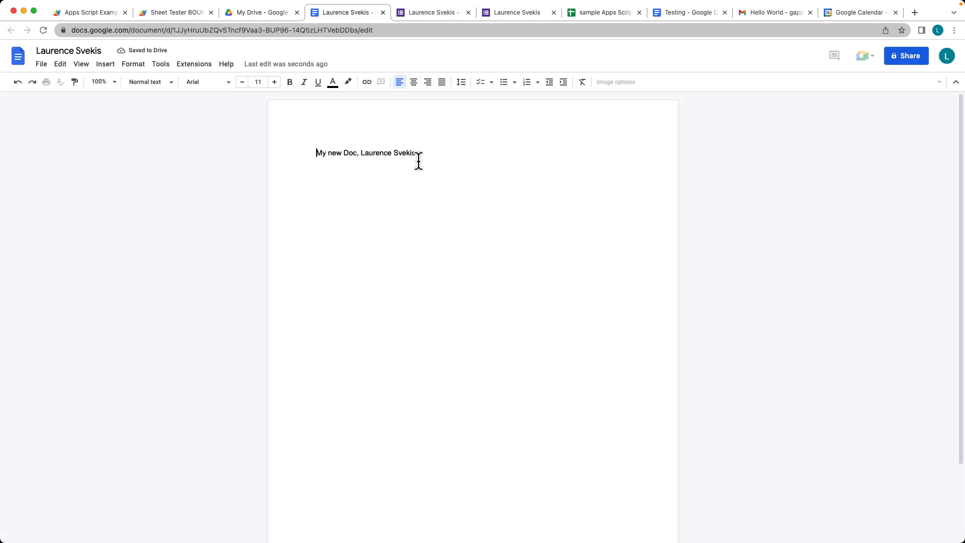
- Begin a number list below the My new Doc paragraph, starting with 1
triple_click(365, 153)
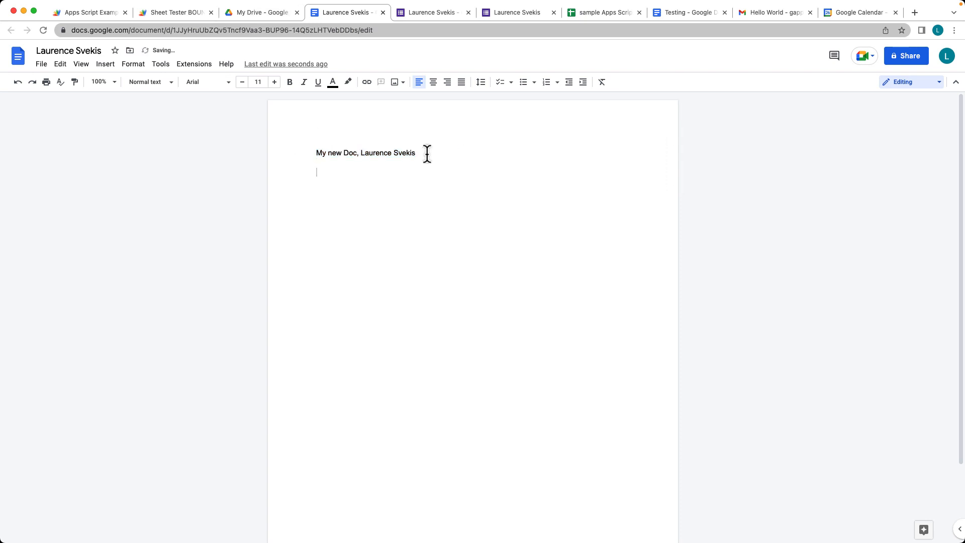
text(1)
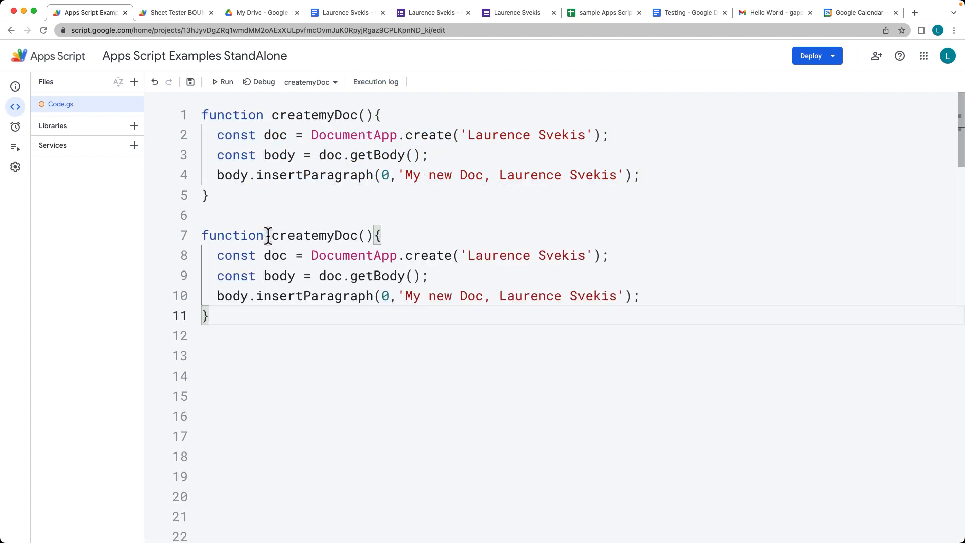
- Rename the duplicated function to updatemyDoc and select the document ID in the doc's URL
double_click(315, 235)
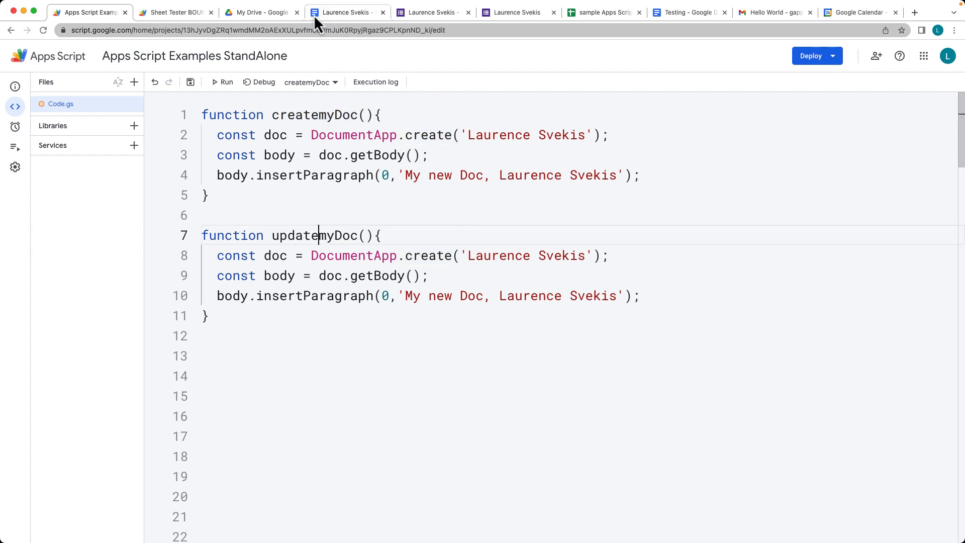
click(346, 12)
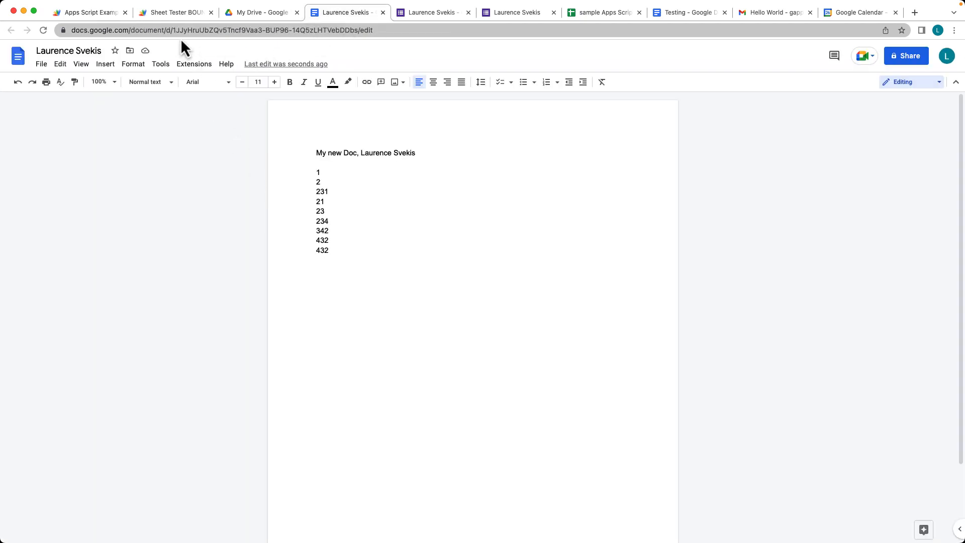
click(222, 30)
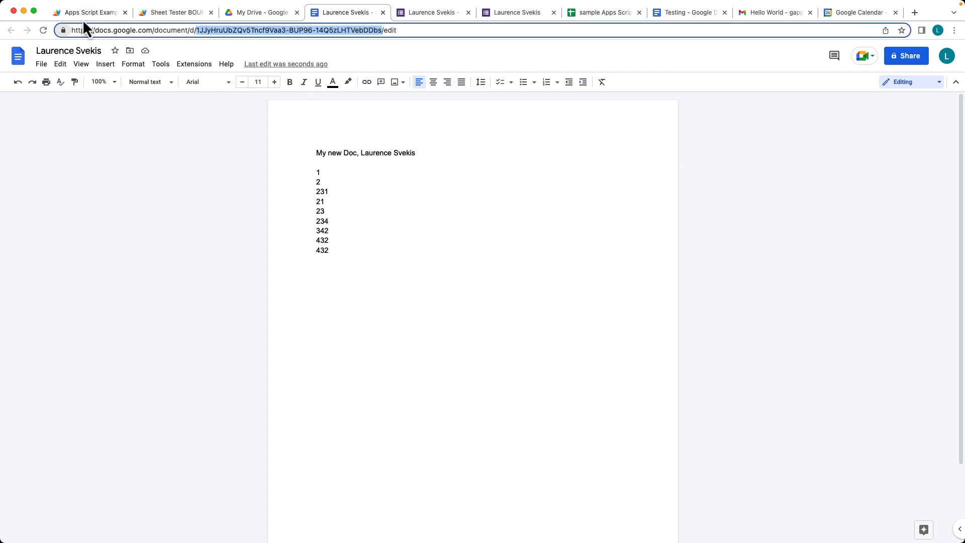
- Add const id = '1JJyHruUbZQv5Tncf9Vaa3-BUP96-14Q5zLHTVebDDbs'; to updatemyDoc
click(89, 12)
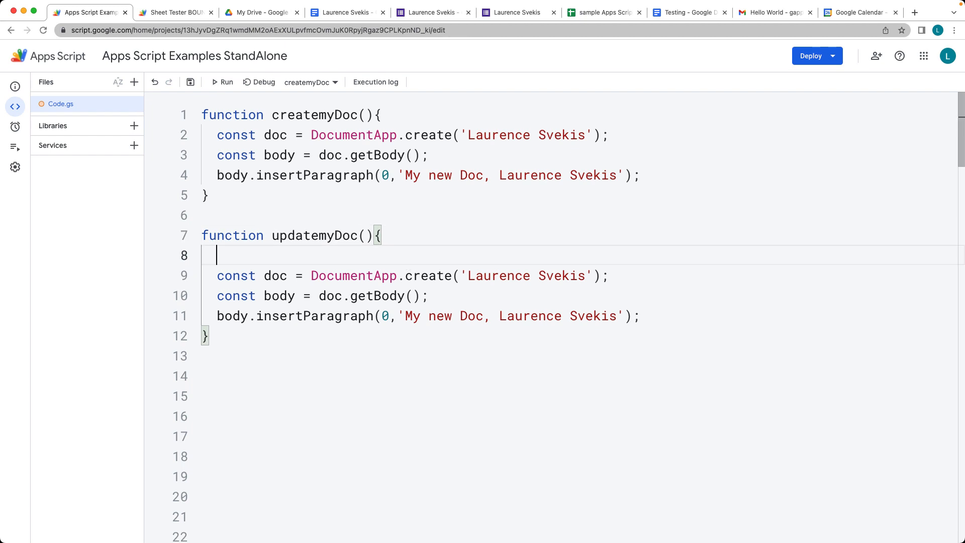
text(const id =)
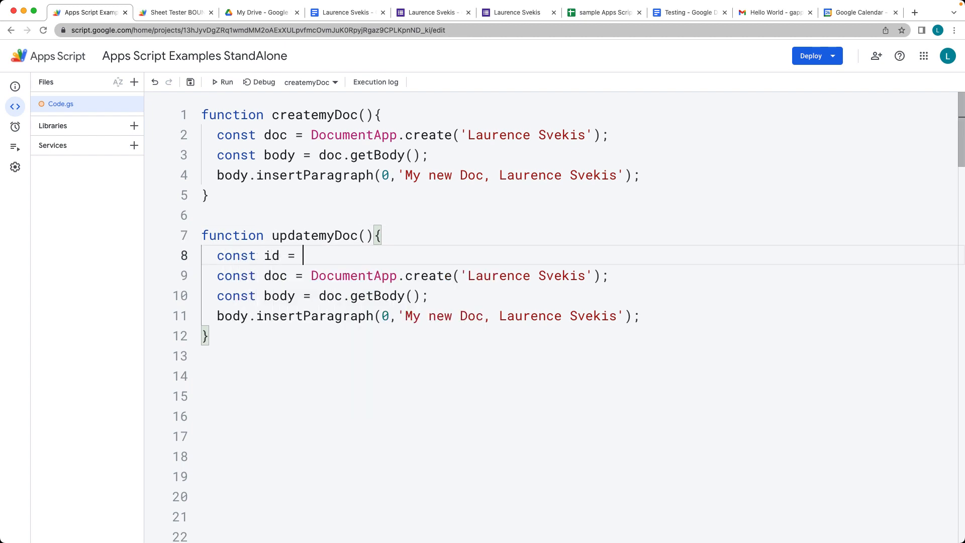
text('1JJyHruUbZQv5Tncf9Vaa3-BUP96-14Q5zLHTVebDDbs')
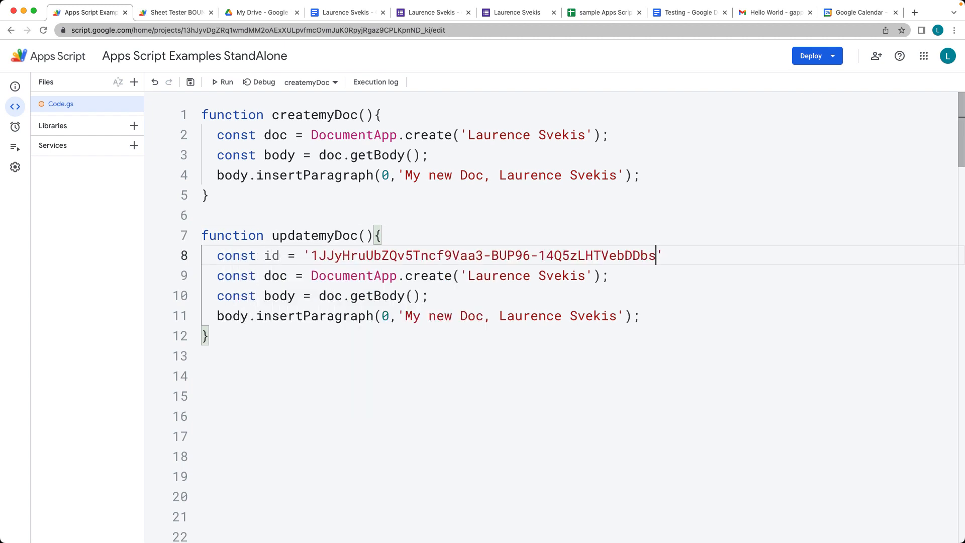
text(;)
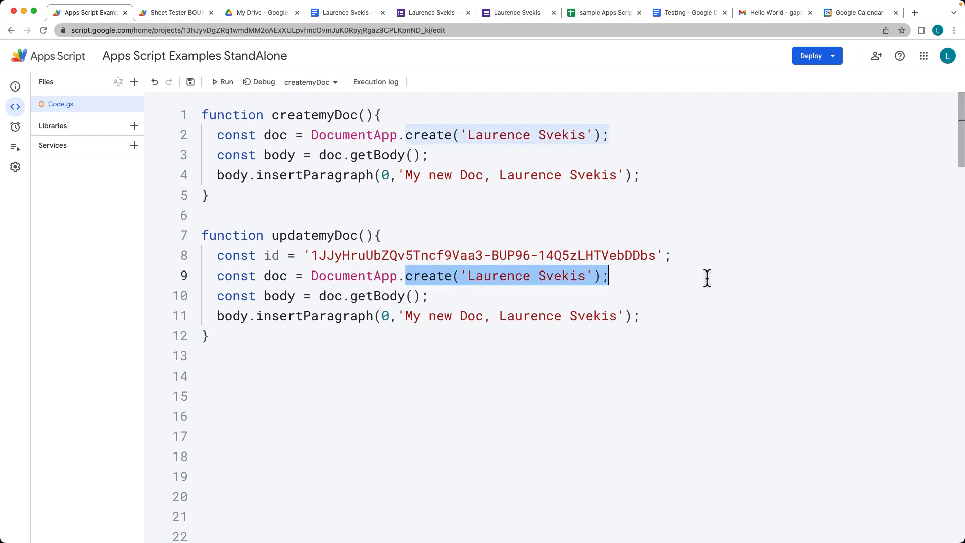
- Replace create() with openById(id) and prefix the paragraph text with *****
text(op)
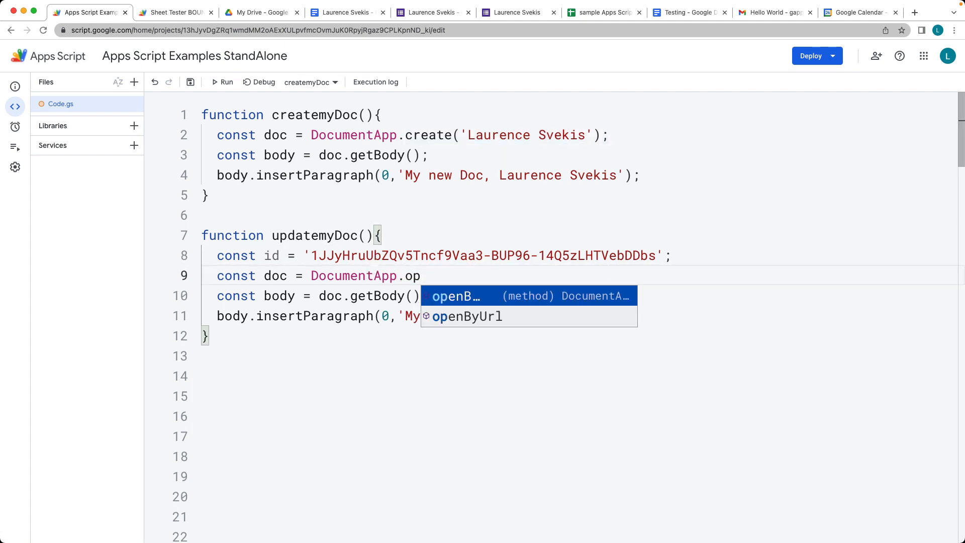
click(455, 296)
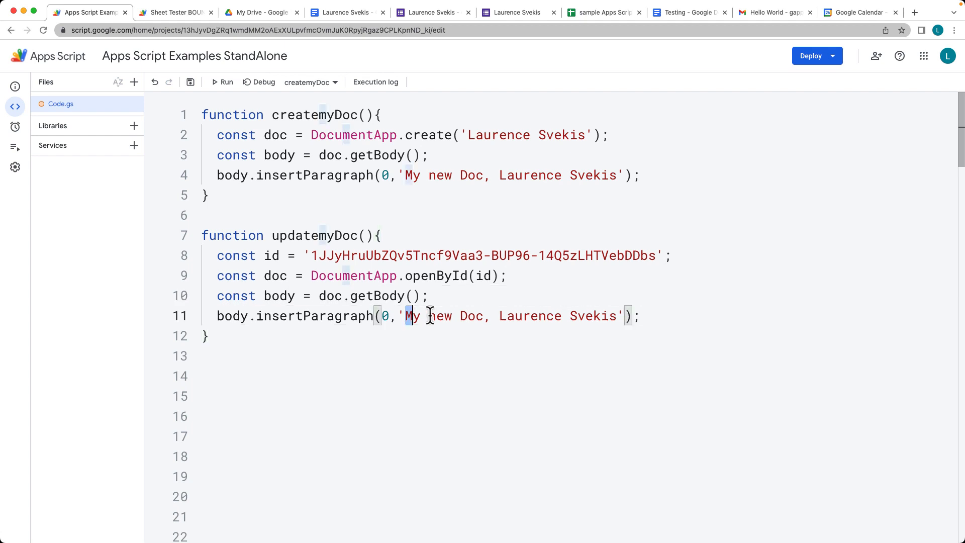
text(*****)
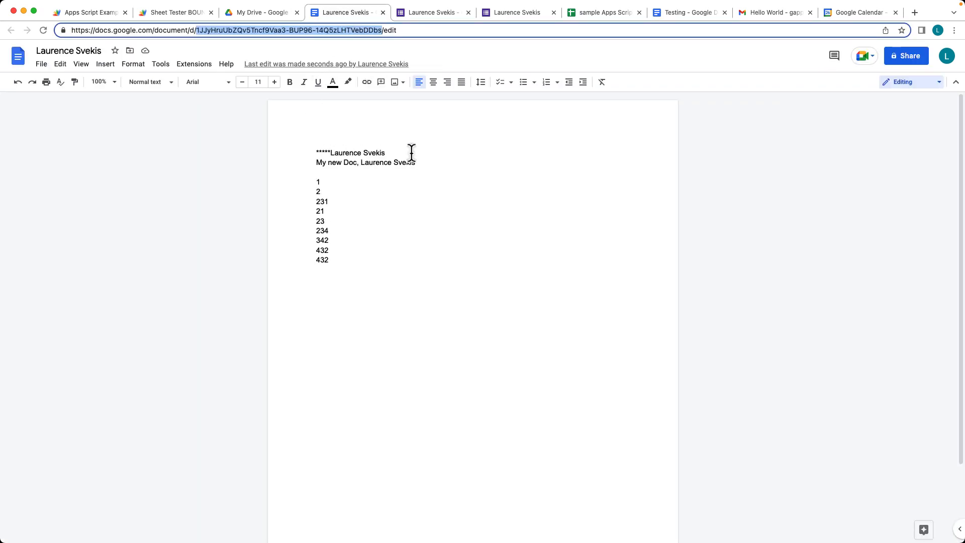
click(90, 12)
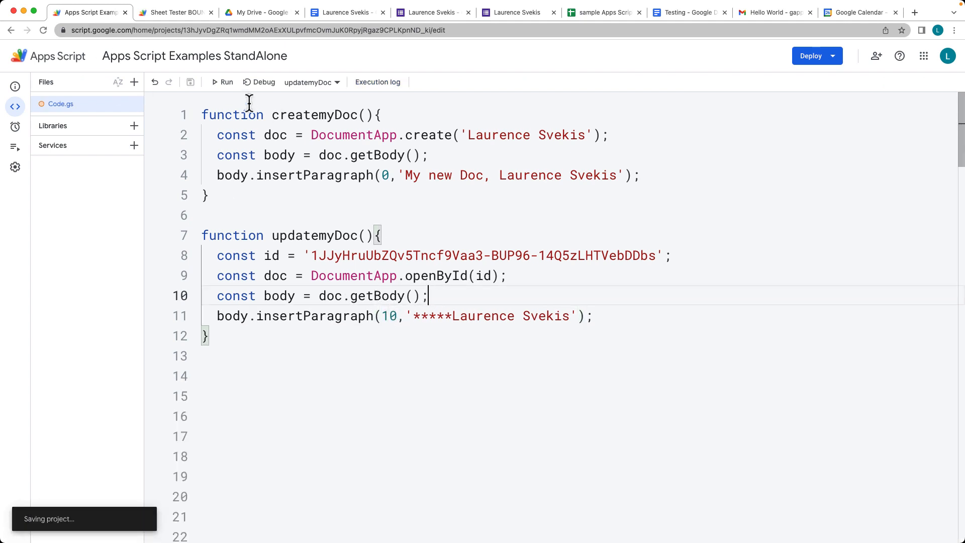
- Run updatemyDoc with the paragraph index set to 10
click(346, 12)
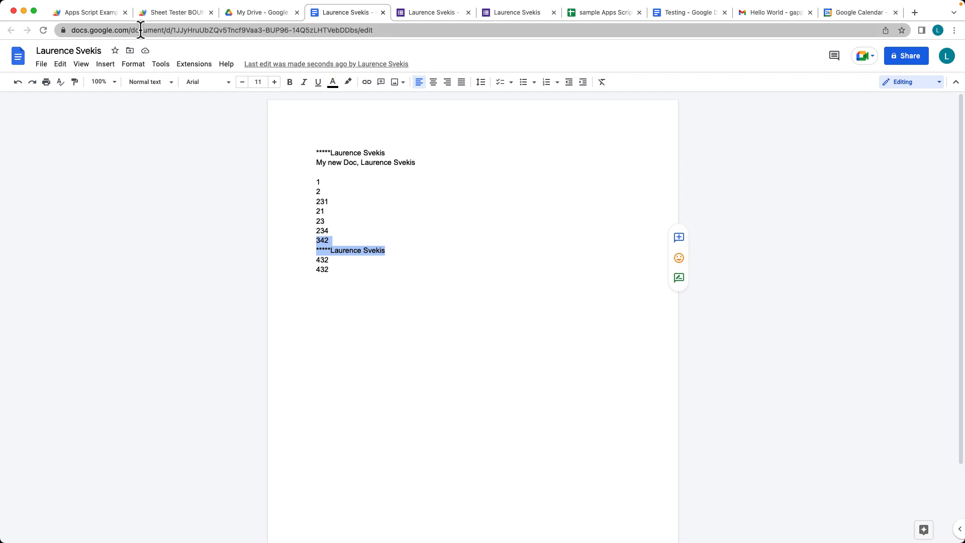
- Return to the script editor and select the openById method name in the code
click(86, 12)
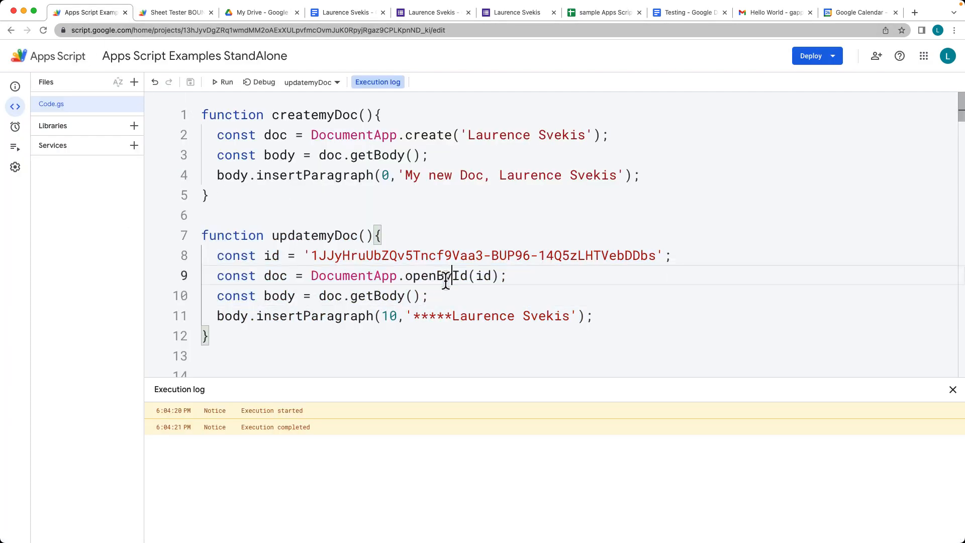
double_click(428, 276)
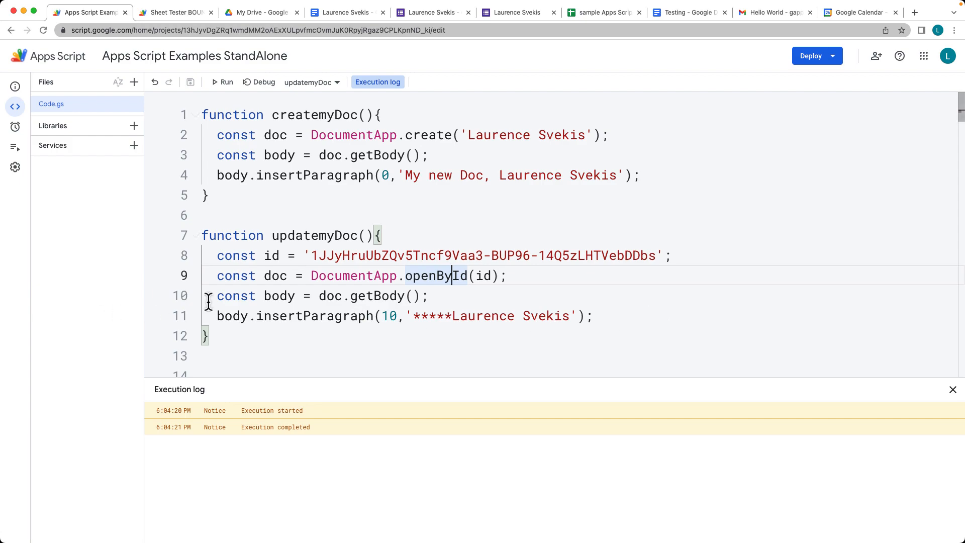